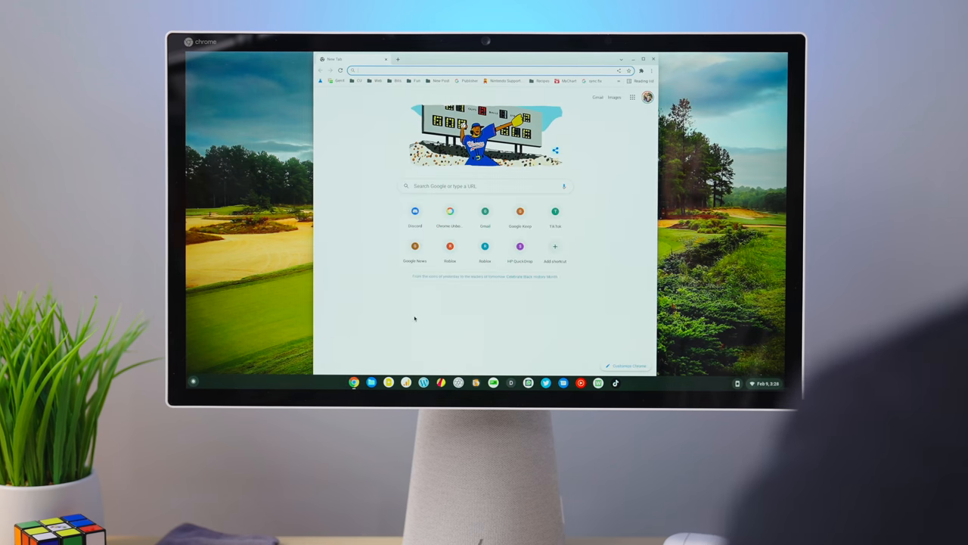
# - Open chrome://flags and browse the enabled launcher, sharesheet and desk template flags
pyautogui.write('chrome://')
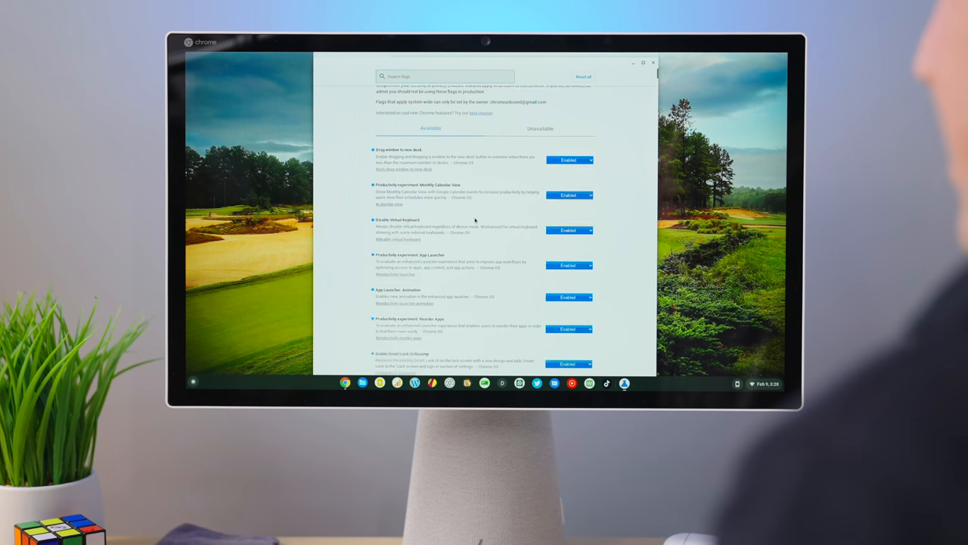
pyautogui.scroll(-3)
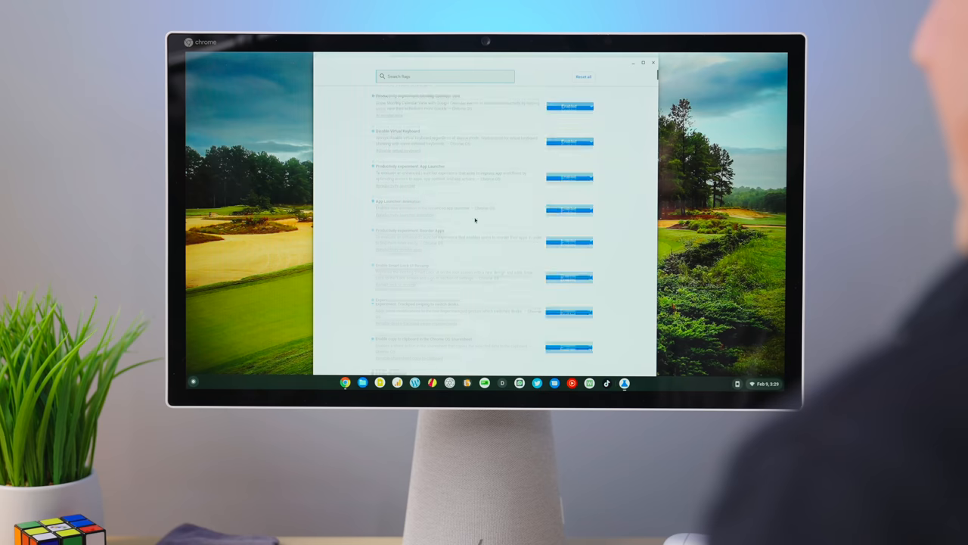
pyautogui.scroll(3)
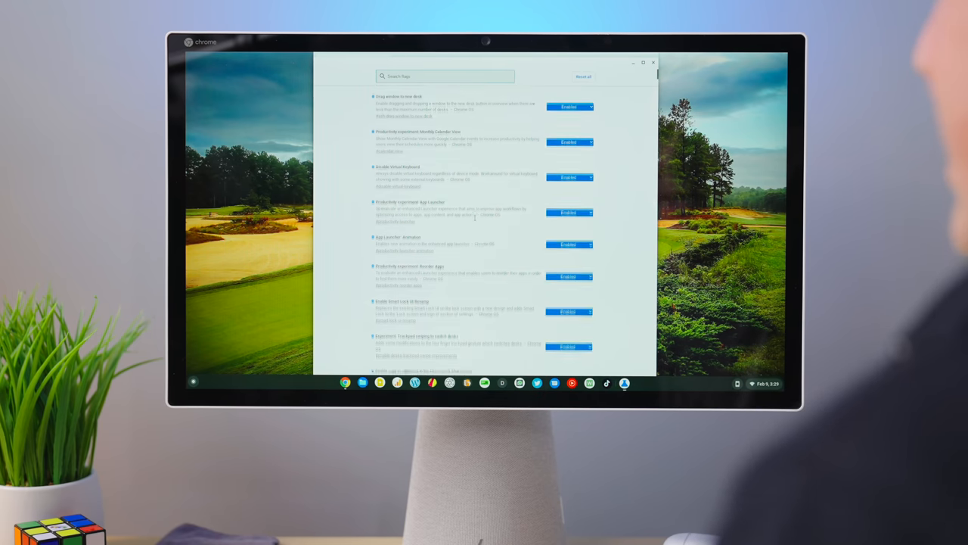
pyautogui.scroll(-3)
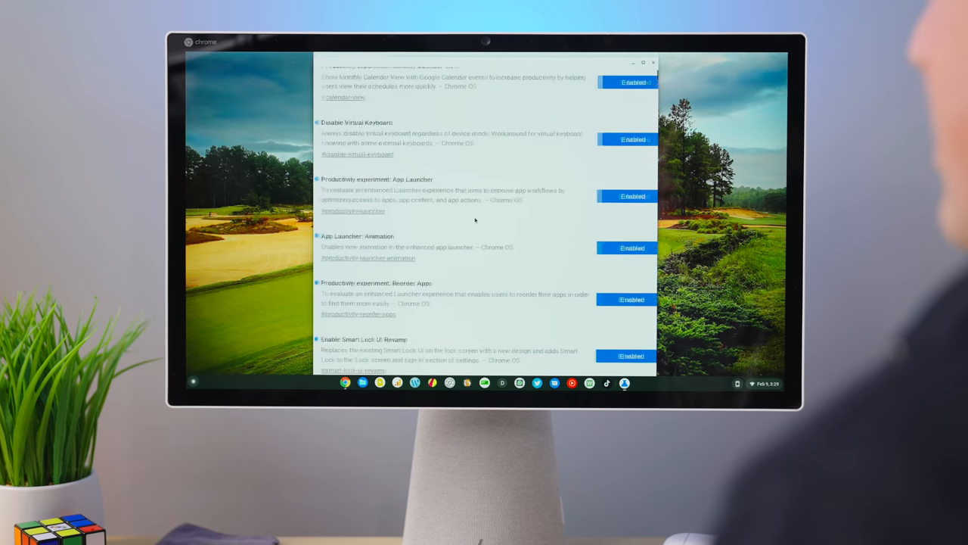
pyautogui.scroll(3)
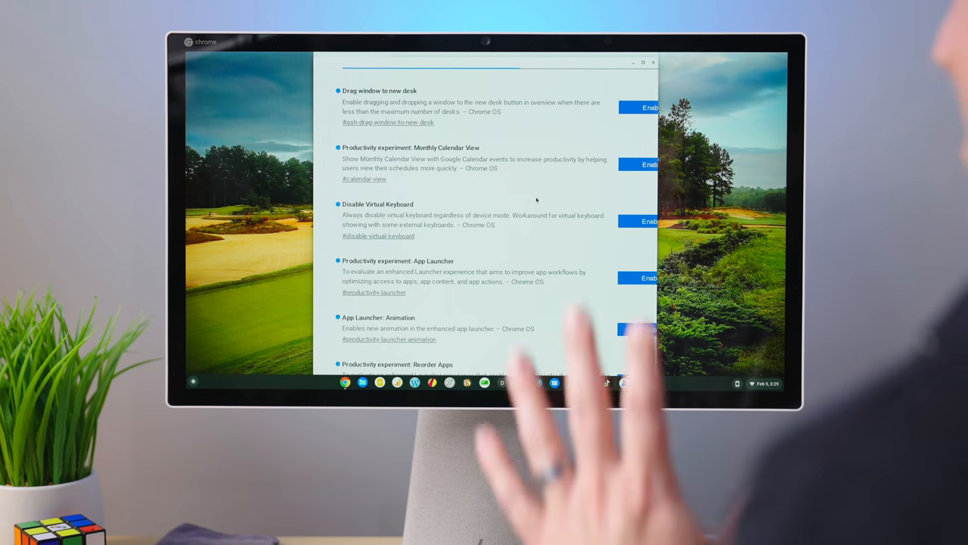
pyautogui.scroll(-3)
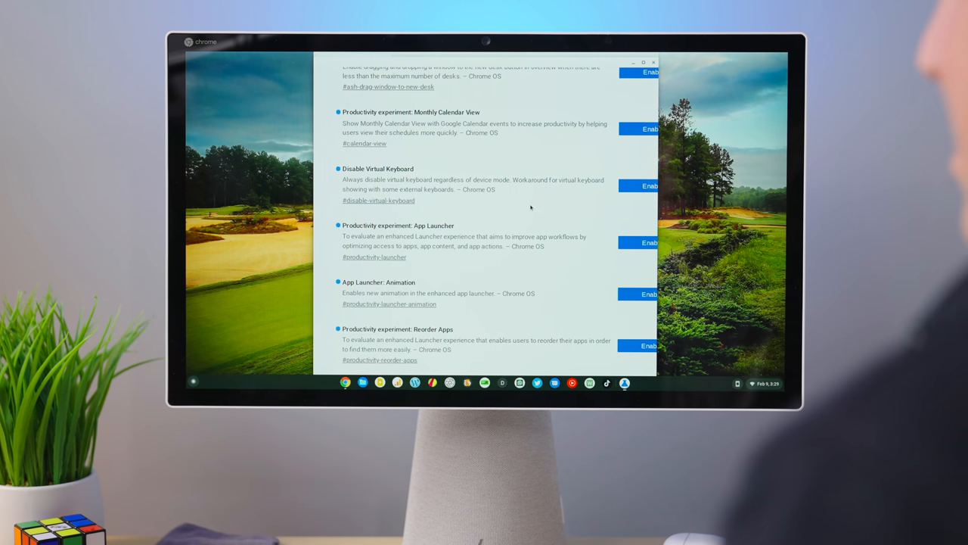
pyautogui.scroll(-3)
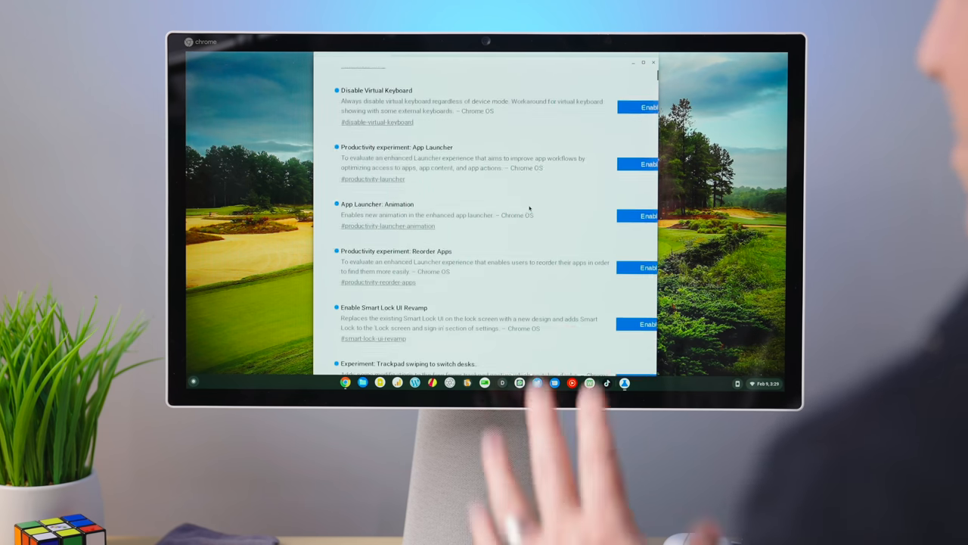
pyautogui.scroll(-3)
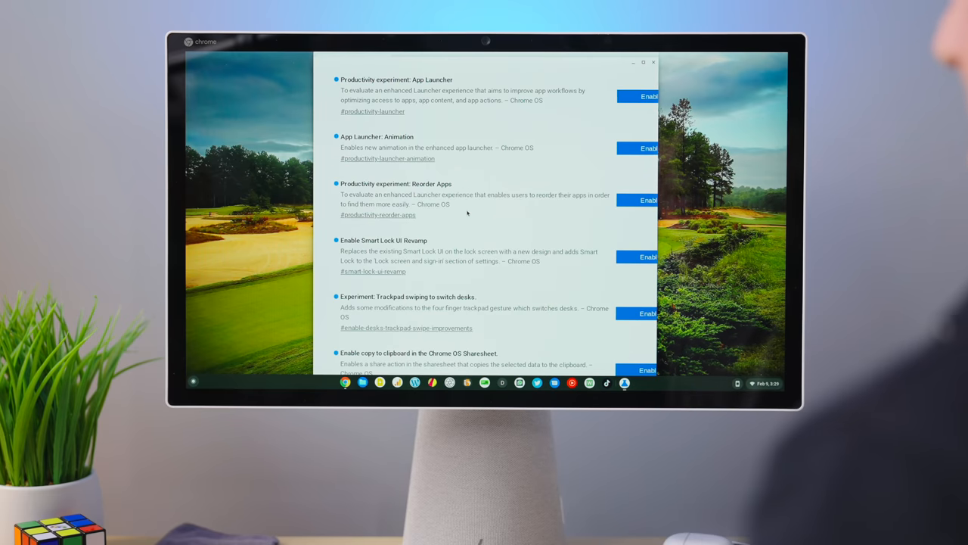
pyautogui.scroll(-3)
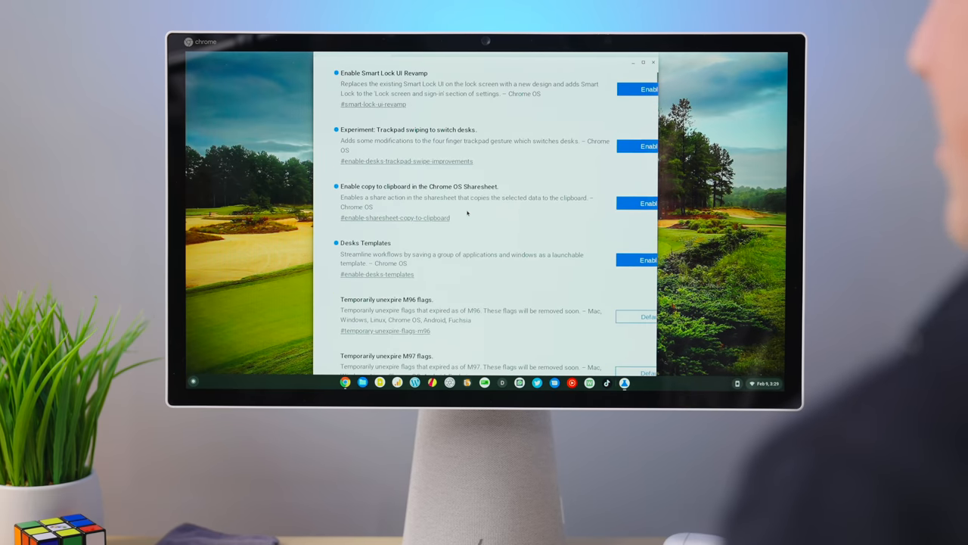
pyautogui.scroll(3)
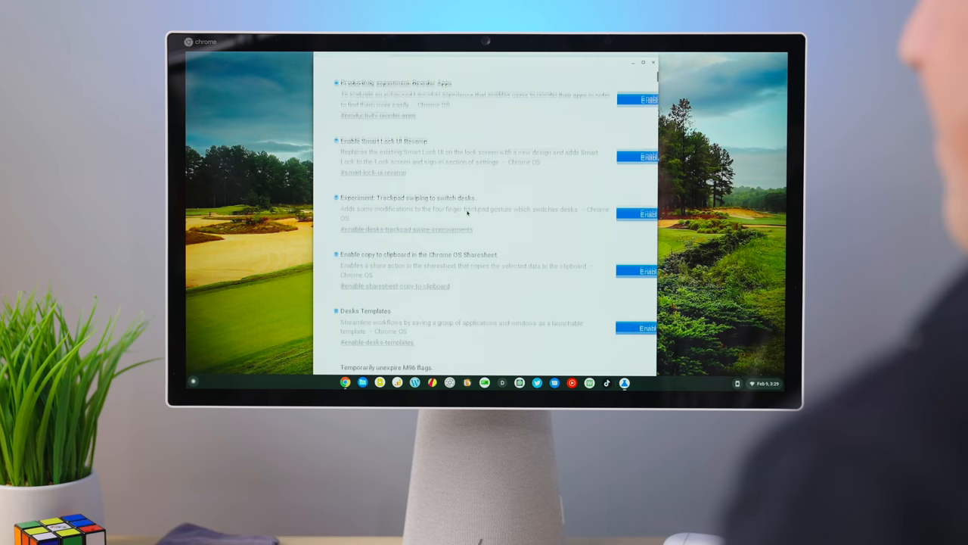
pyautogui.scroll(-3)
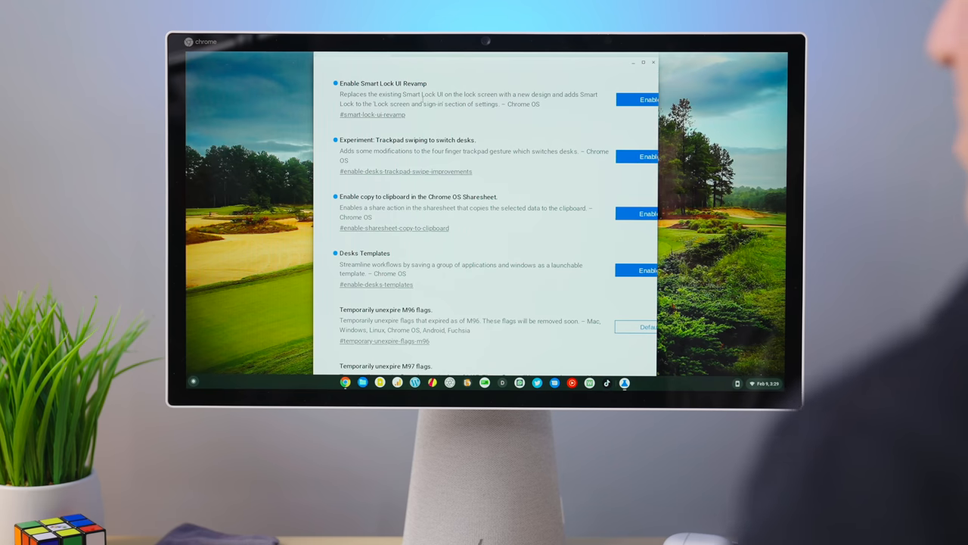
pyautogui.scroll(-3)
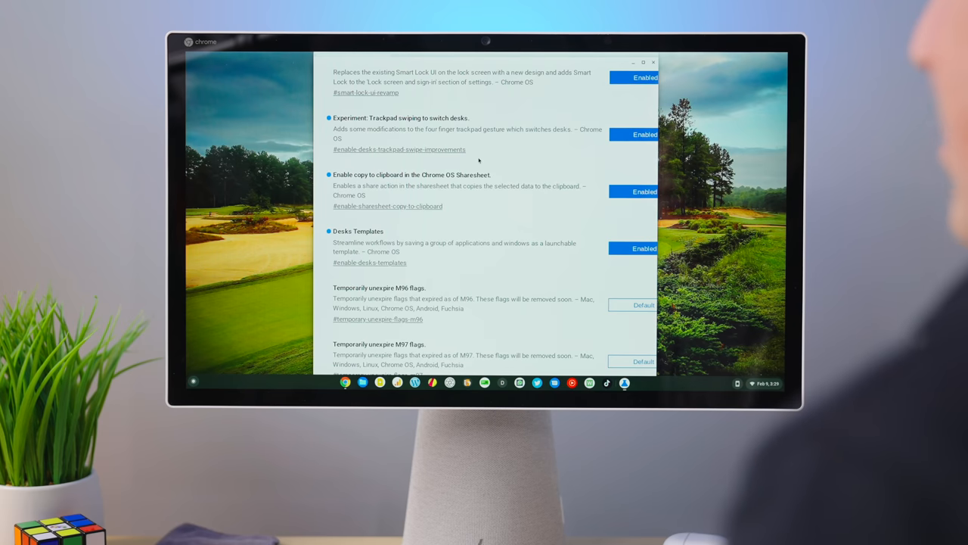
pyautogui.scroll(-3)
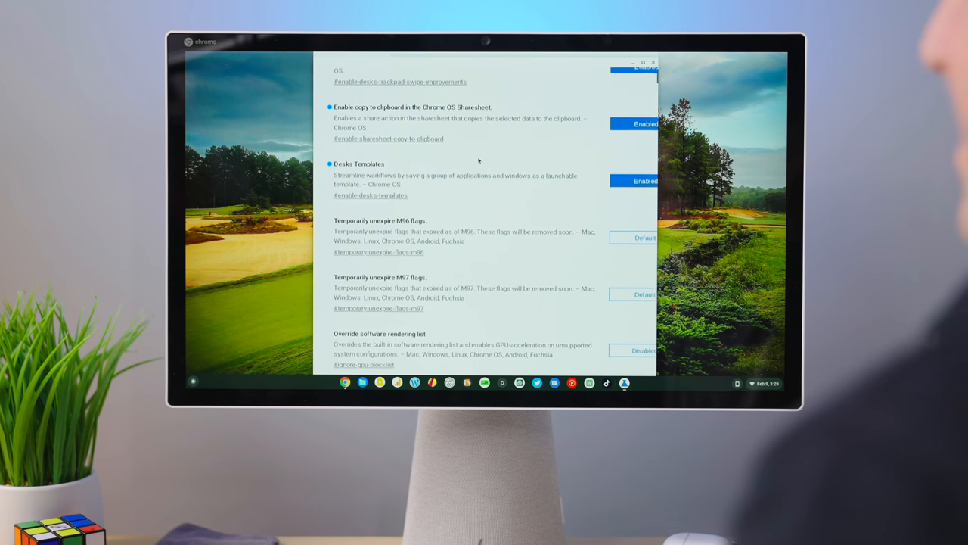
pyautogui.scroll(3)
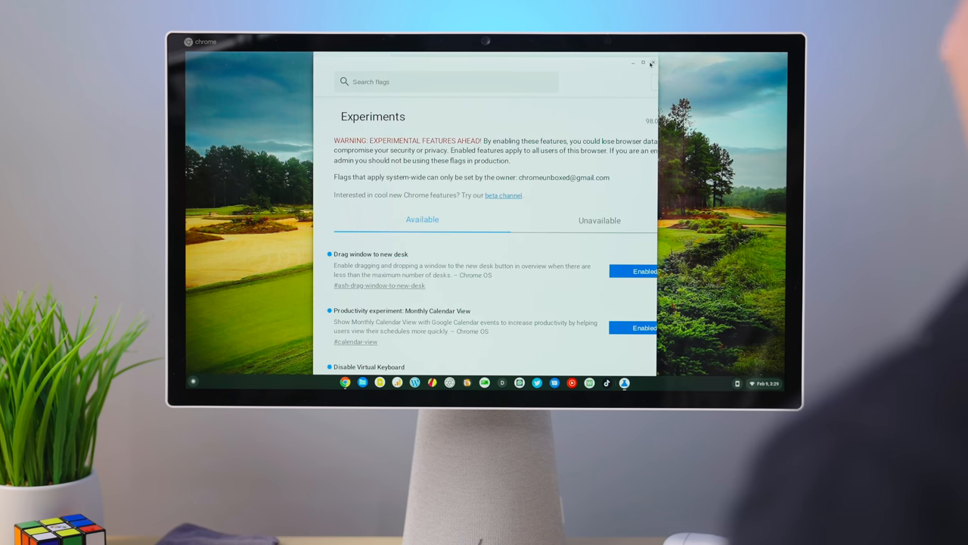
# - Close the flags window and add a third and fourth desk in Overview
pyautogui.click(652, 63)
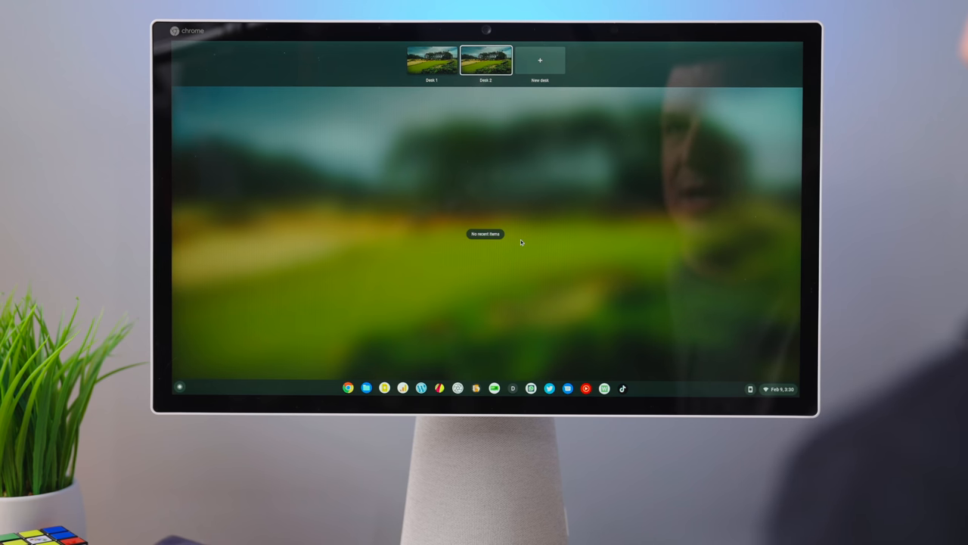
pyautogui.click(540, 60)
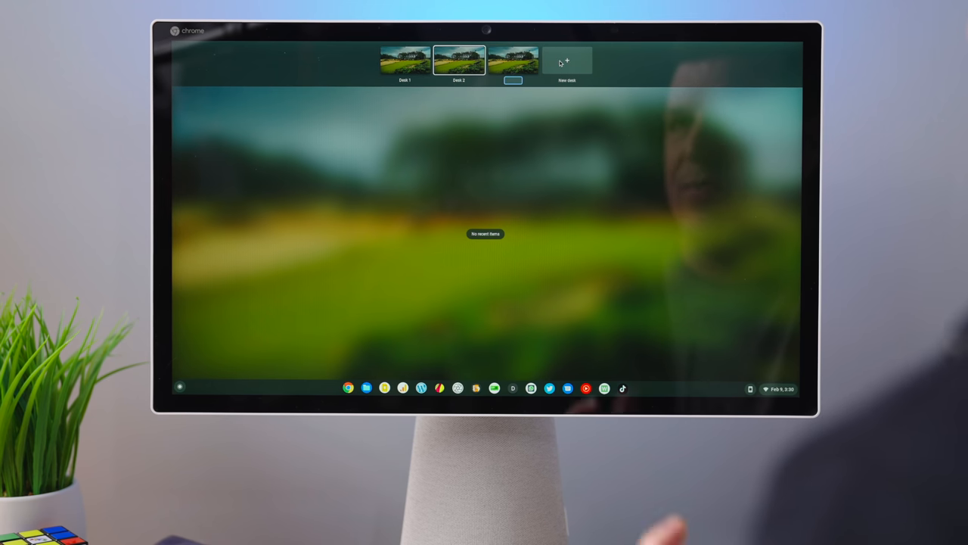
pyautogui.click(567, 61)
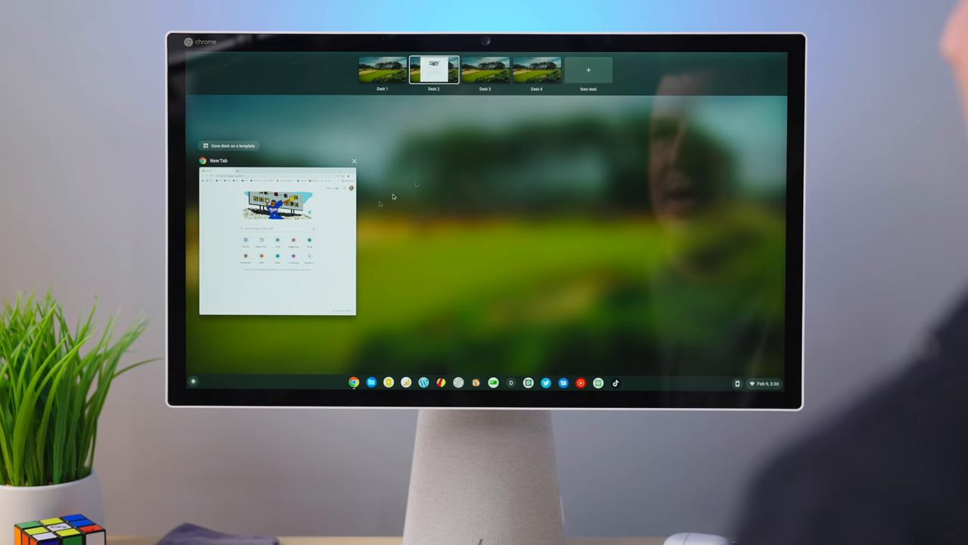
# - Save the ShiftEdit, Squoosh and New Tab desk as the template 'Test'
pyautogui.click(588, 70)
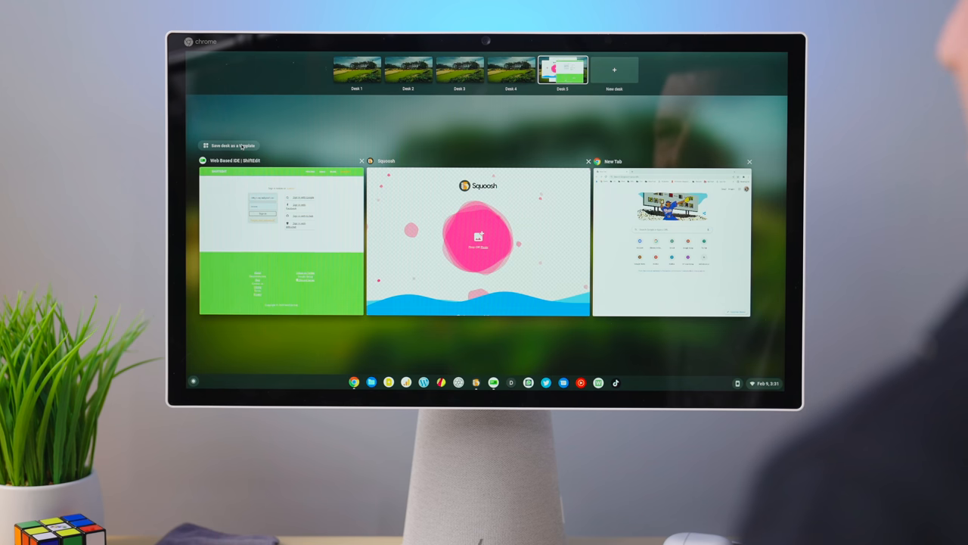
pyautogui.click(228, 144)
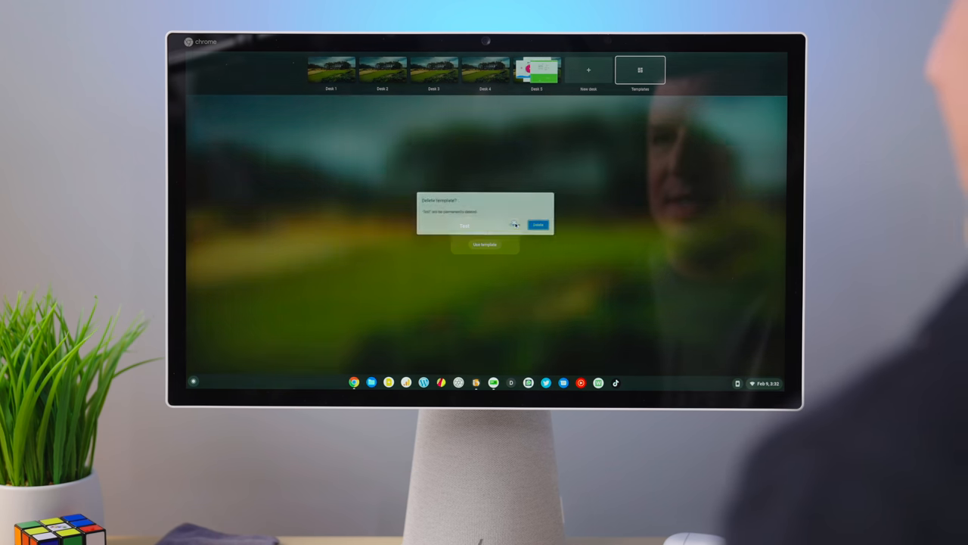
# - Cancel the Delete template confirmation so the Test template is kept
pyautogui.click(538, 225)
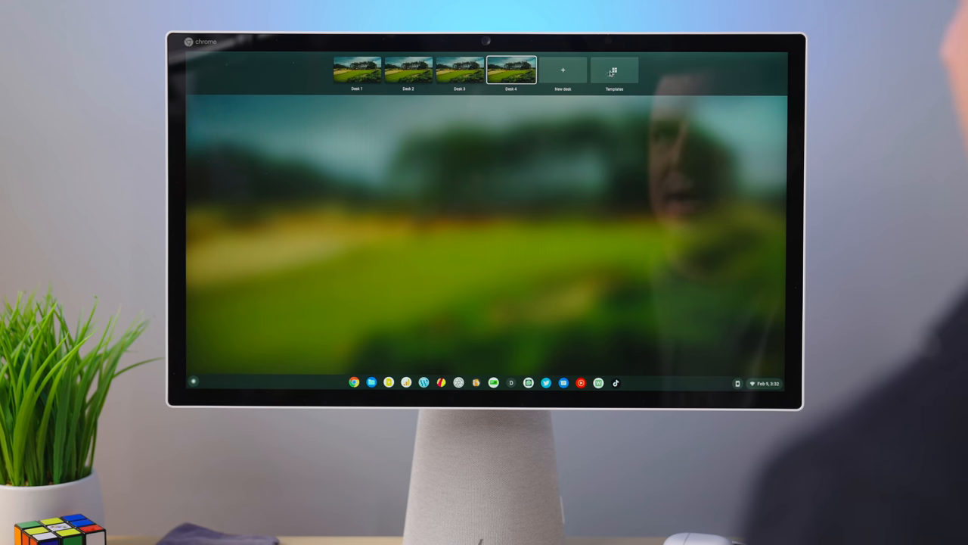
# - Launch the TEST template from Templates as a new desk
pyautogui.click(613, 70)
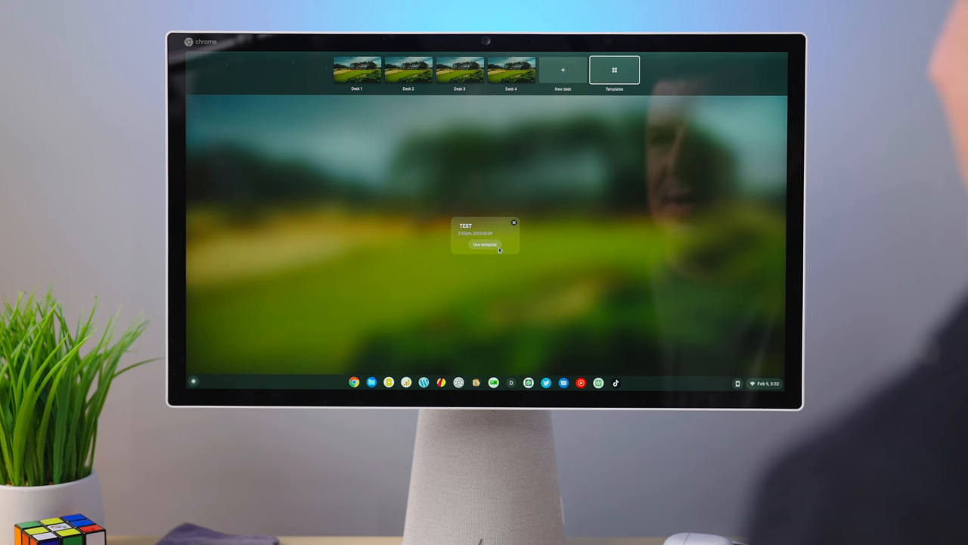
pyautogui.click(484, 244)
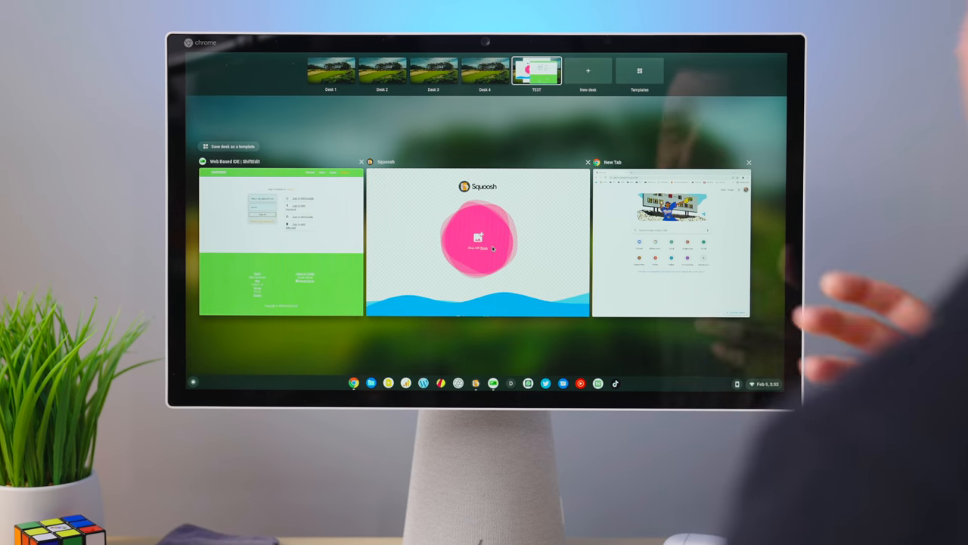
pyautogui.moveTo(514, 208)
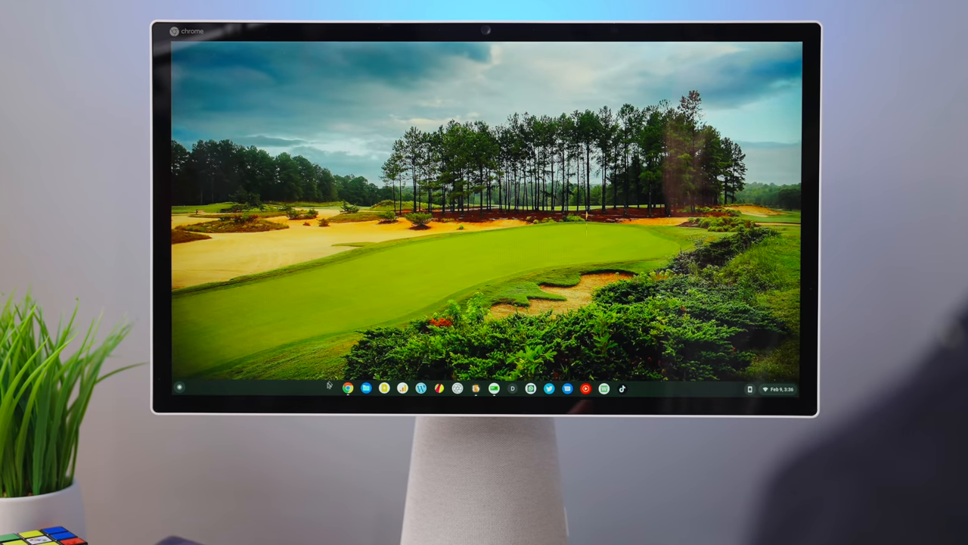
pyautogui.click(348, 388)
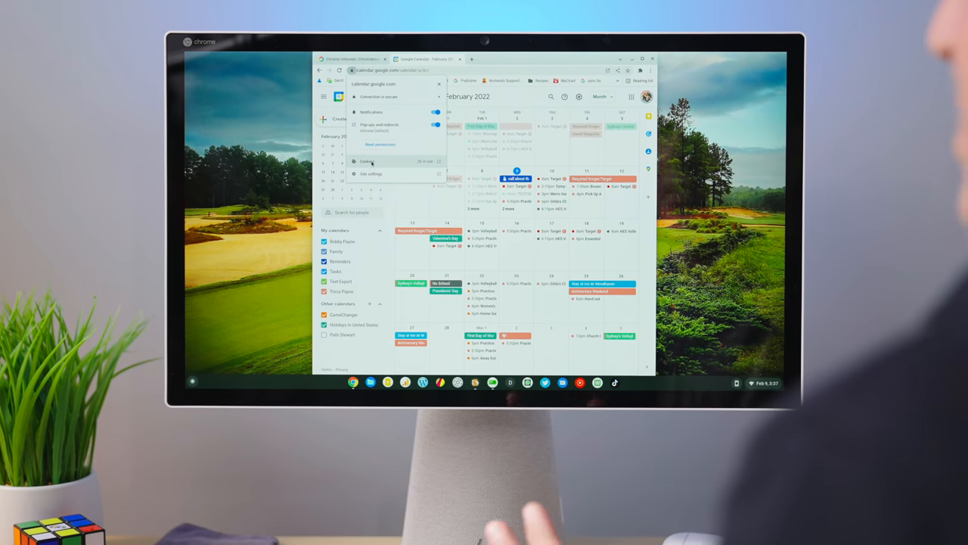
# - View calendar.google.com's site settings, close them, and reopen the site info panel
pyautogui.click(368, 161)
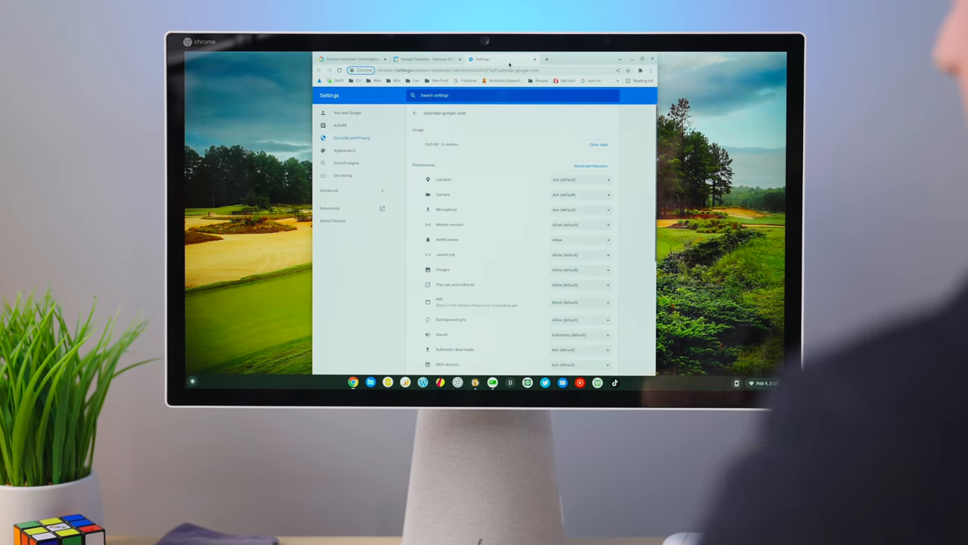
pyautogui.click(424, 59)
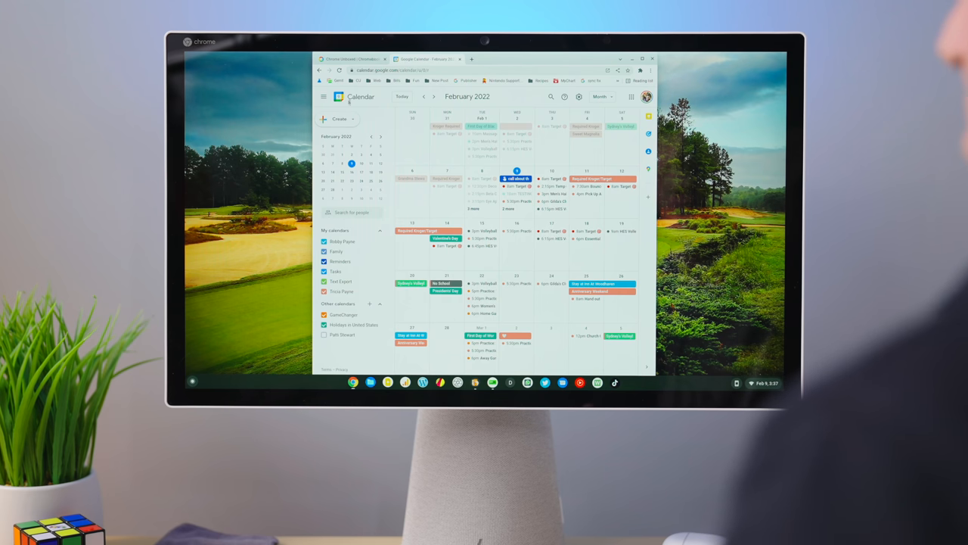
pyautogui.click(355, 71)
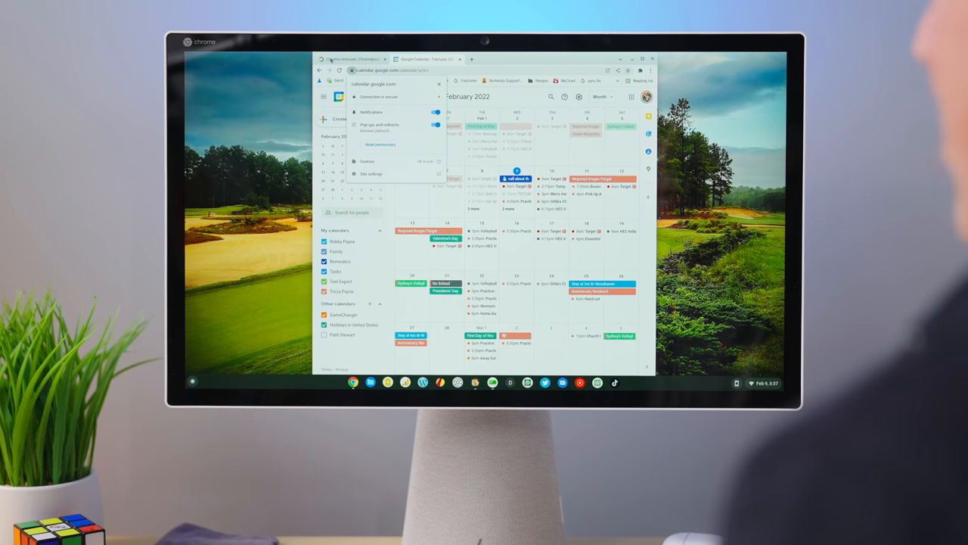
# - Open the ASUS Chromebook CX9 review on Chrome Unboxed and play its video
pyautogui.click(350, 59)
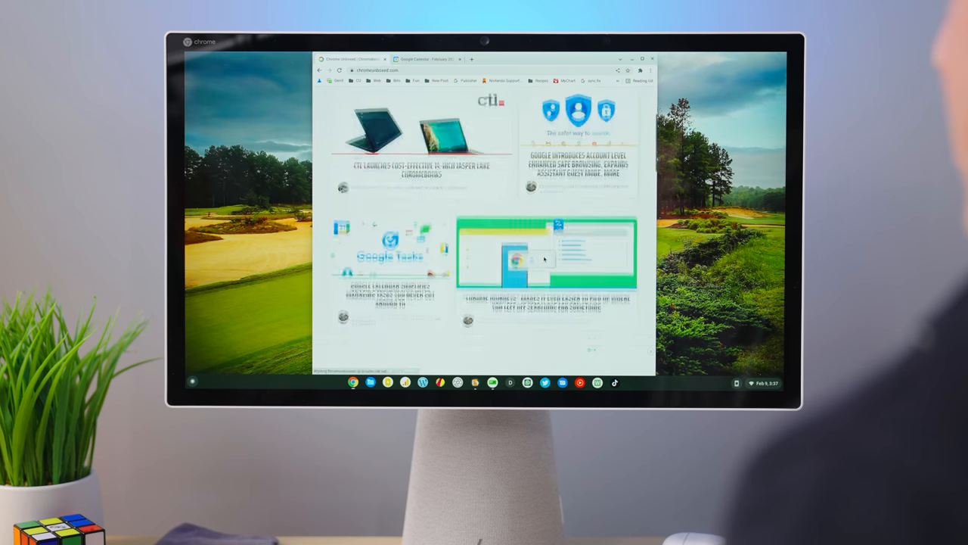
pyautogui.scroll(-3)
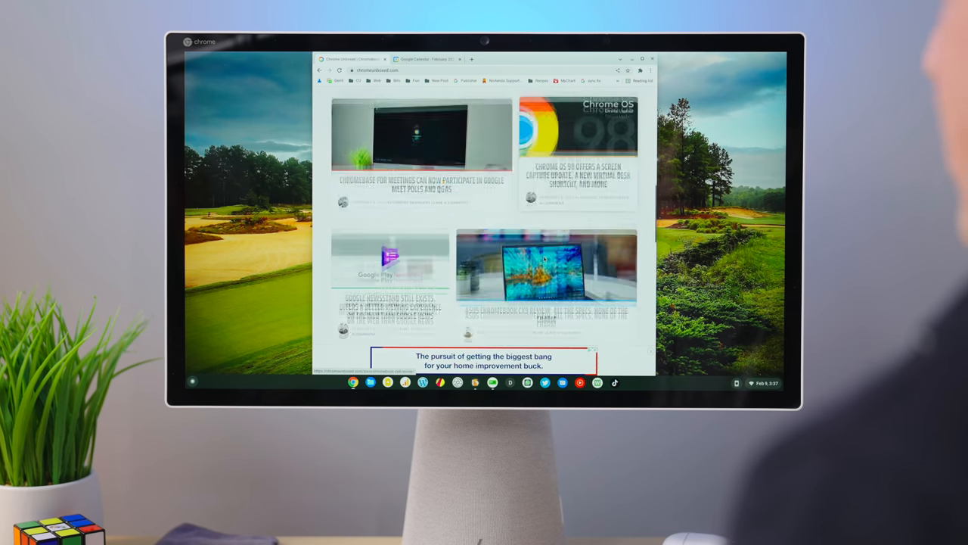
pyautogui.click(545, 269)
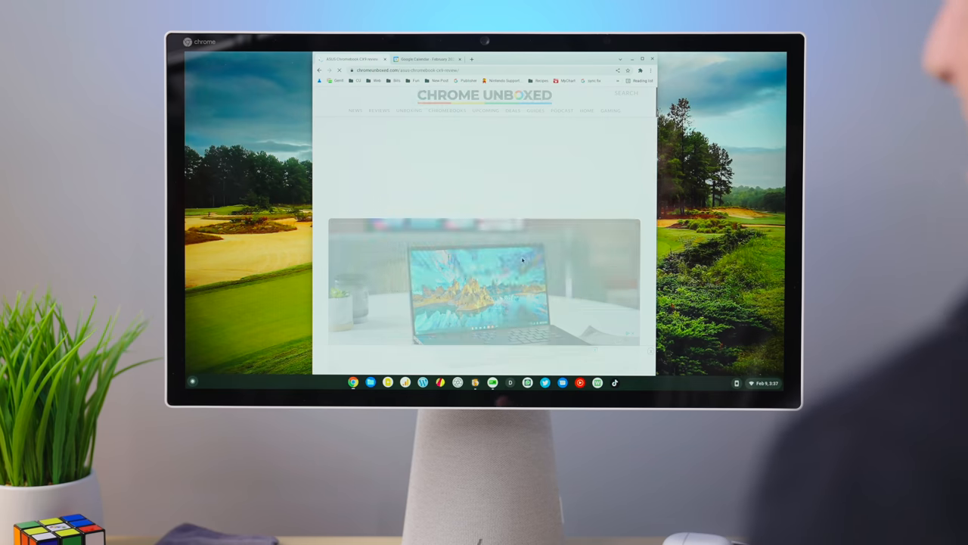
pyautogui.scroll(-3)
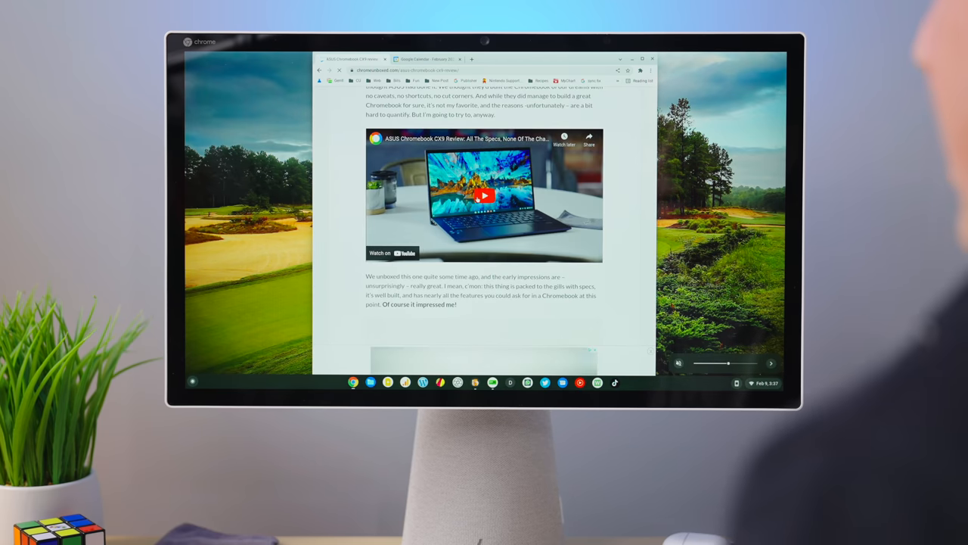
pyautogui.click(484, 196)
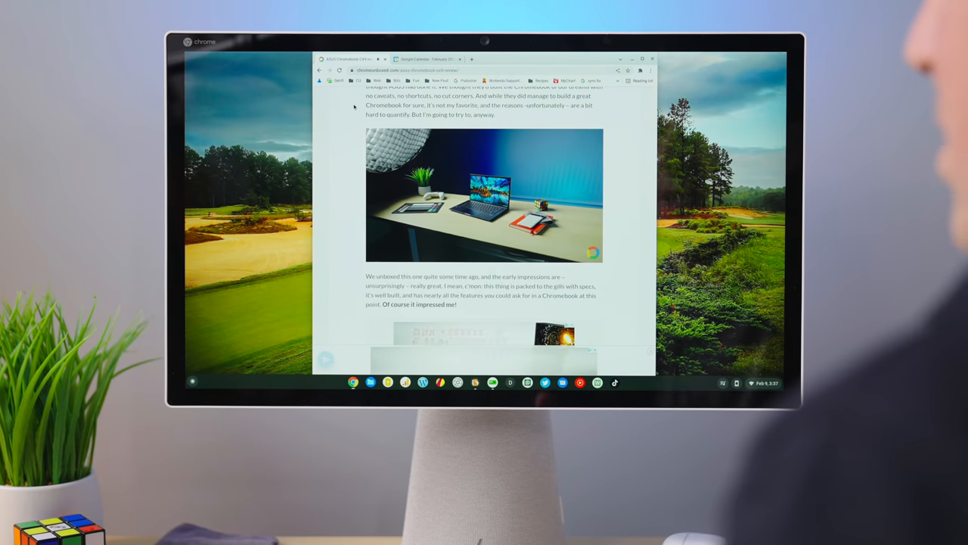
# - Check chromeunboxed.com's pop-ups and sound permissions in the site info panel
pyautogui.click(349, 70)
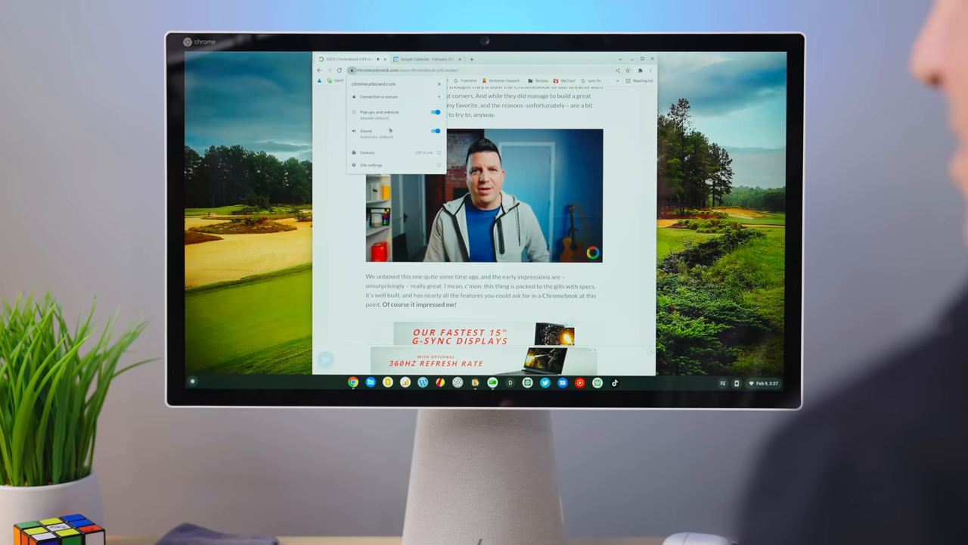
pyautogui.click(484, 195)
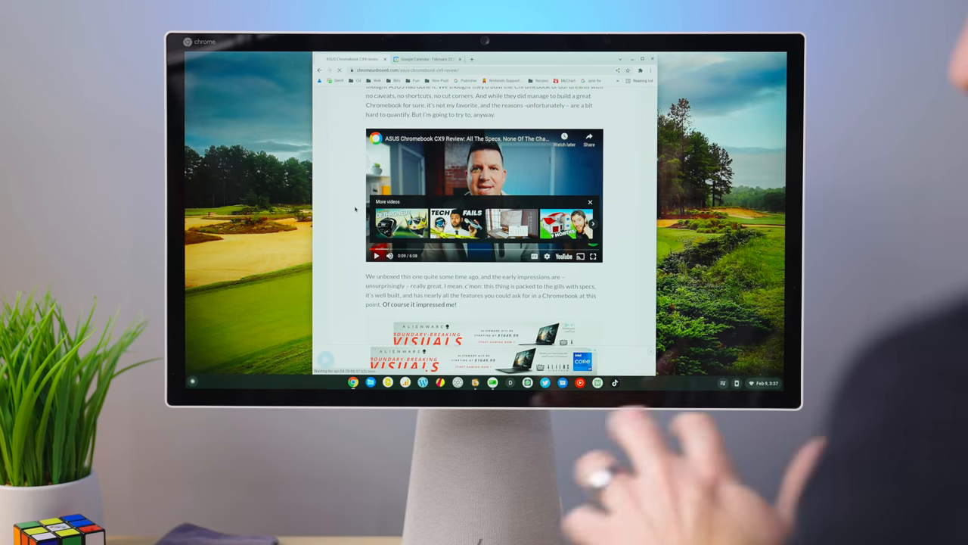
pyautogui.scroll(3)
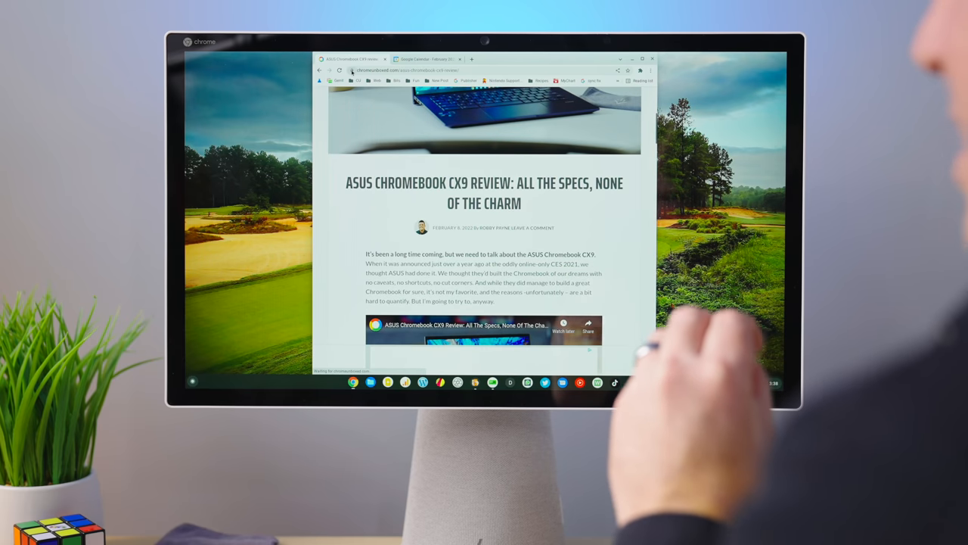
pyautogui.click(330, 70)
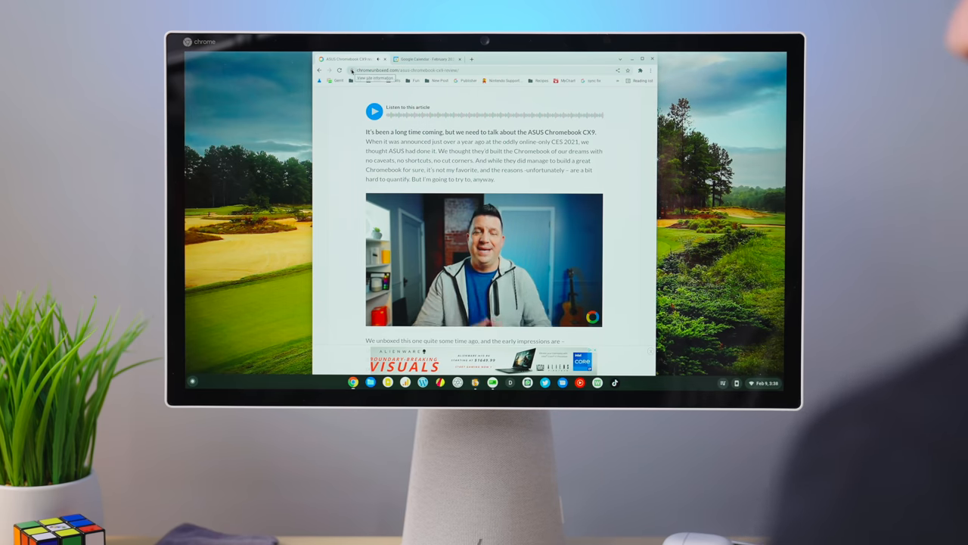
pyautogui.scroll(-3)
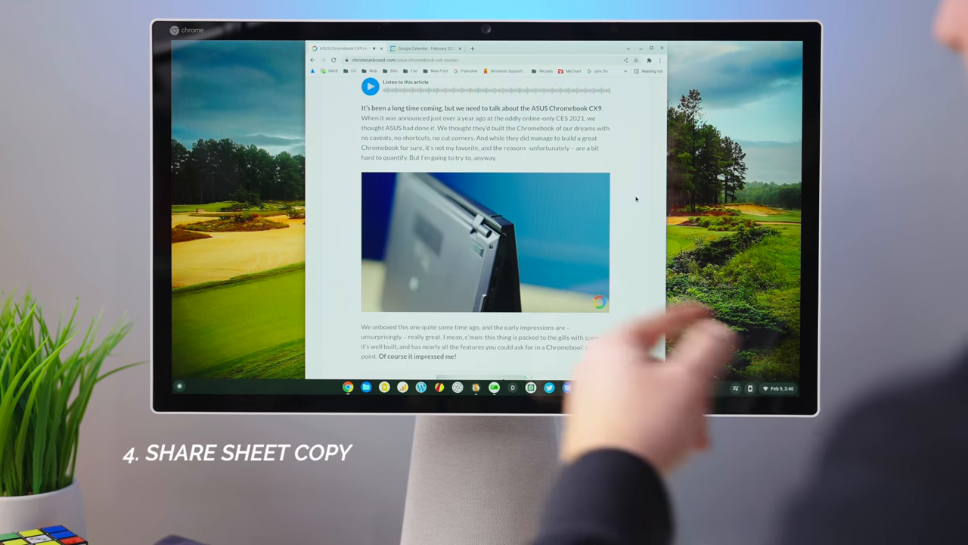
# - Copy the CX9 review article's link using the share sheet's Copy option
pyautogui.scroll(3)
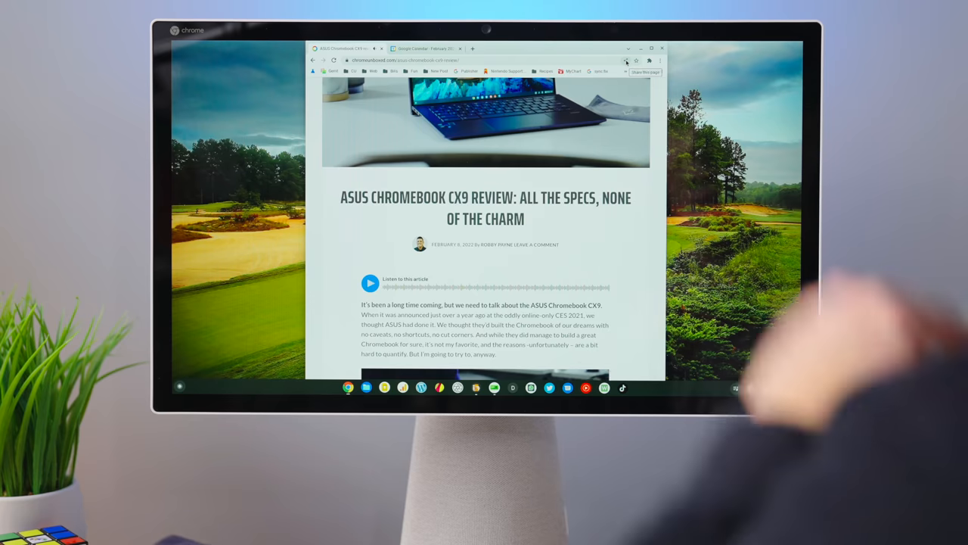
pyautogui.click(625, 60)
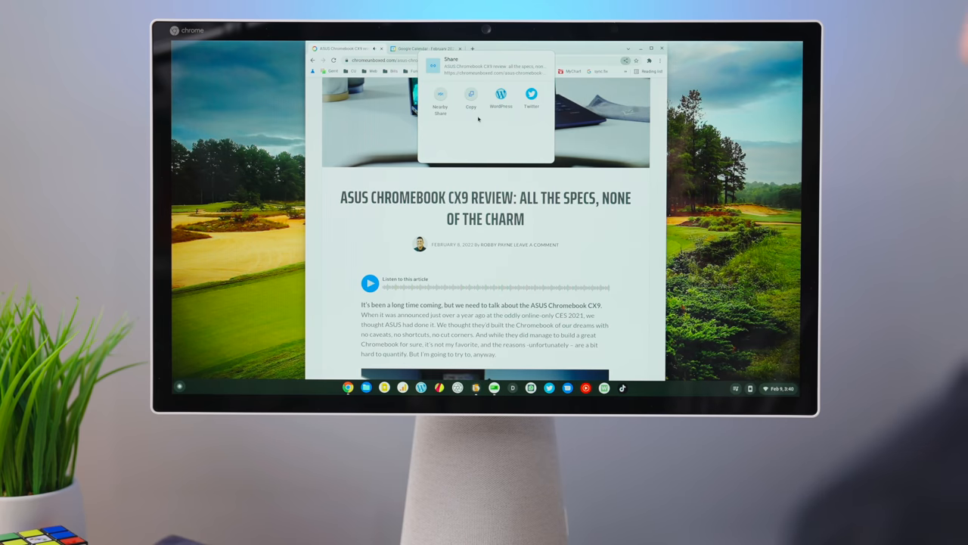
pyautogui.click(471, 98)
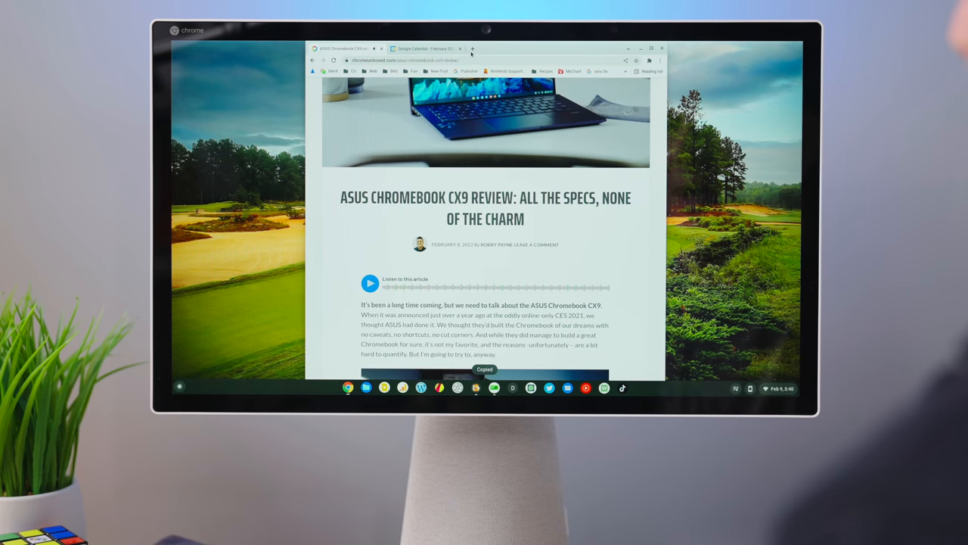
pyautogui.click(471, 48)
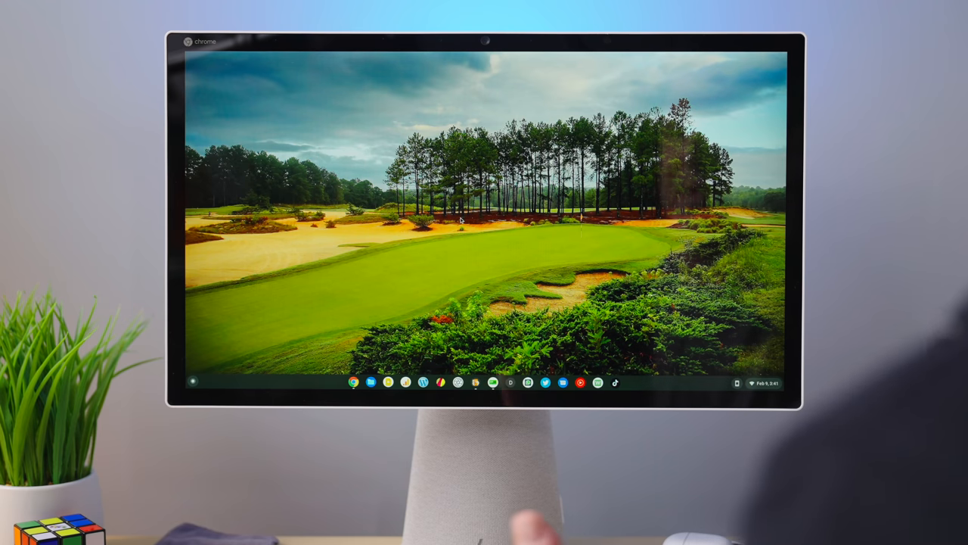
pyautogui.moveTo(390, 250)
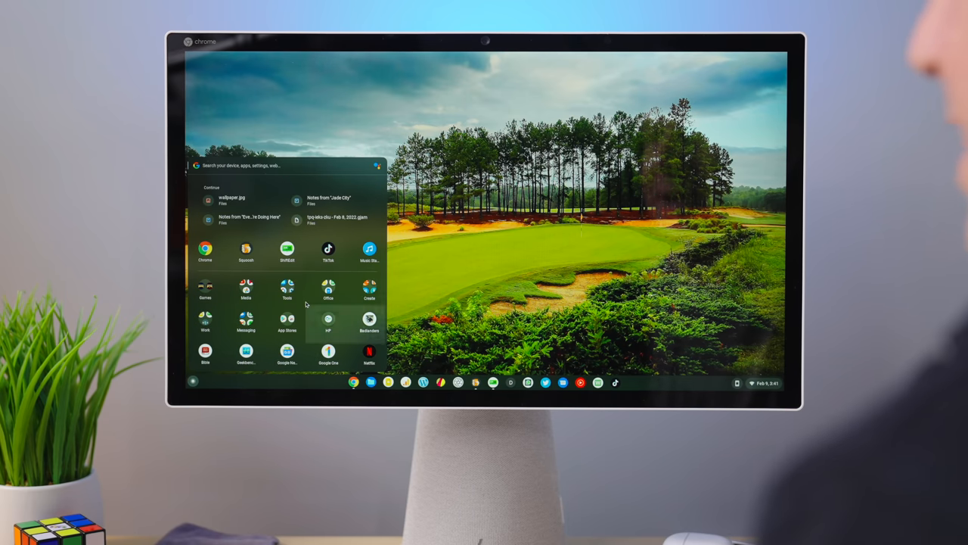
# - Reorder the launcher apps by color from the app grid's context menu
pyautogui.rightClick(327, 329)
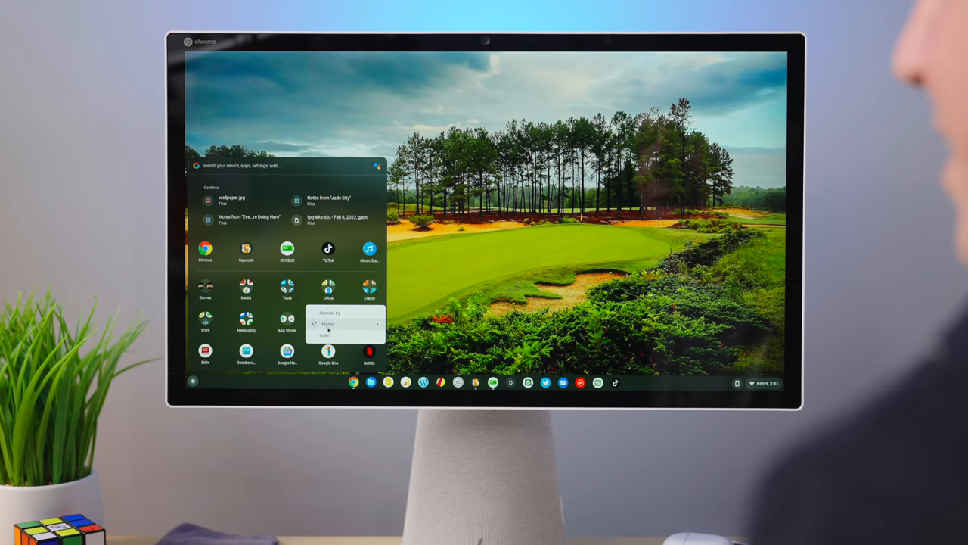
pyautogui.click(346, 324)
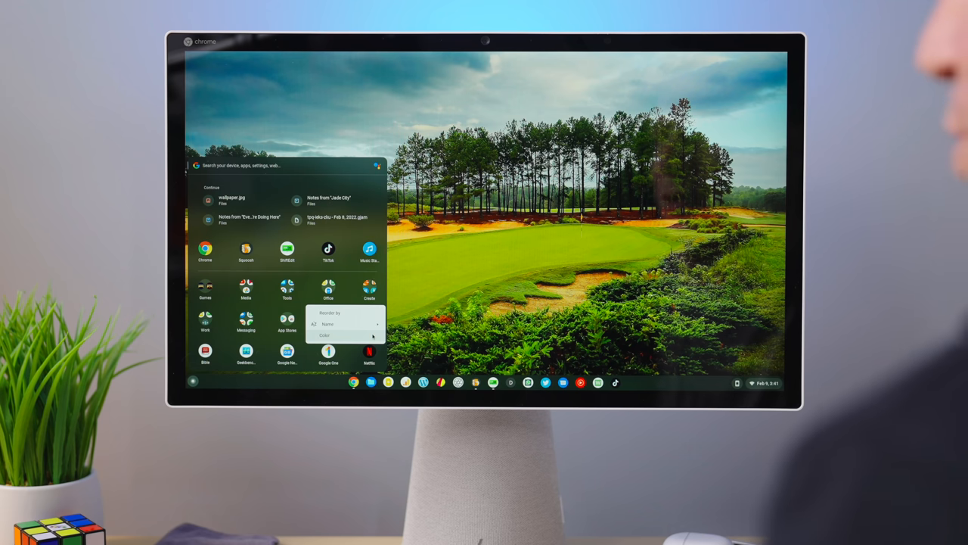
pyautogui.click(325, 335)
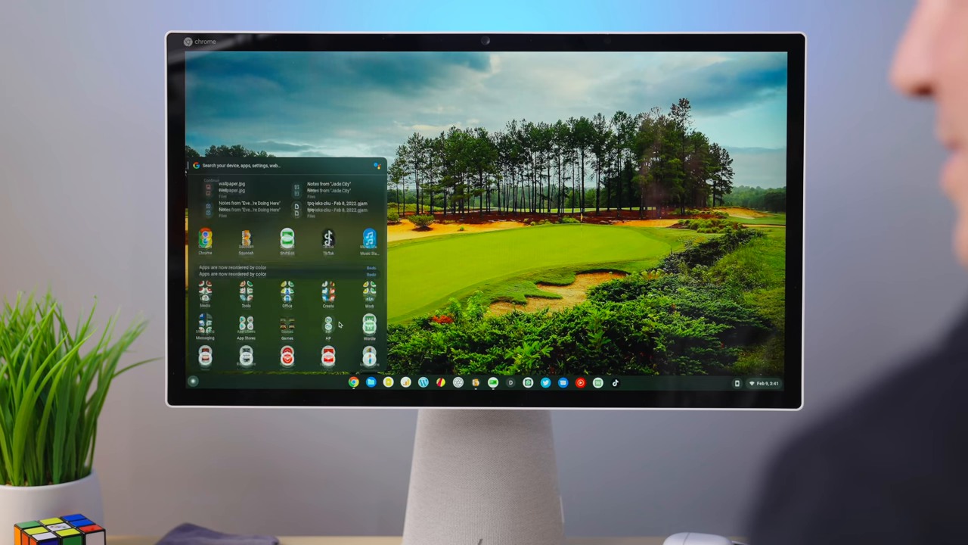
pyautogui.scroll(-3)
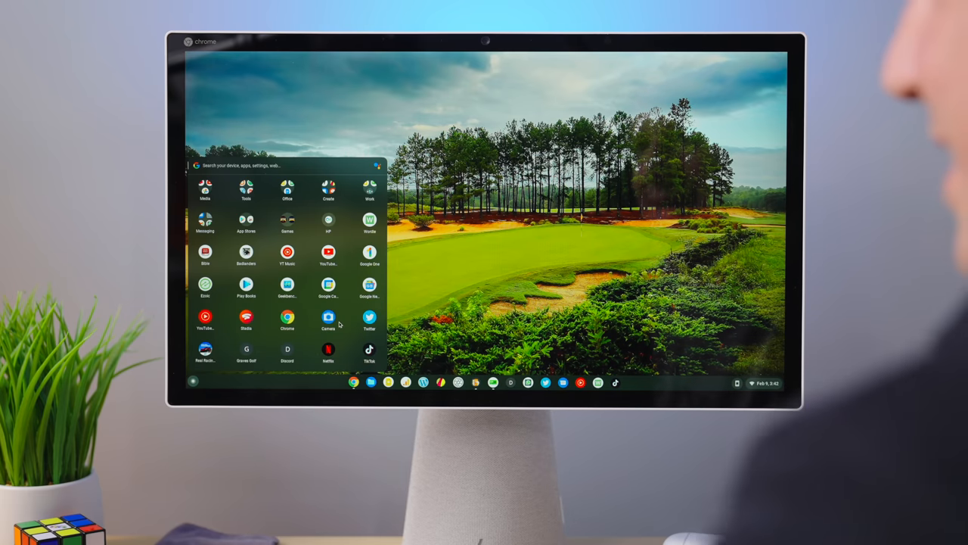
pyautogui.moveTo(348, 316)
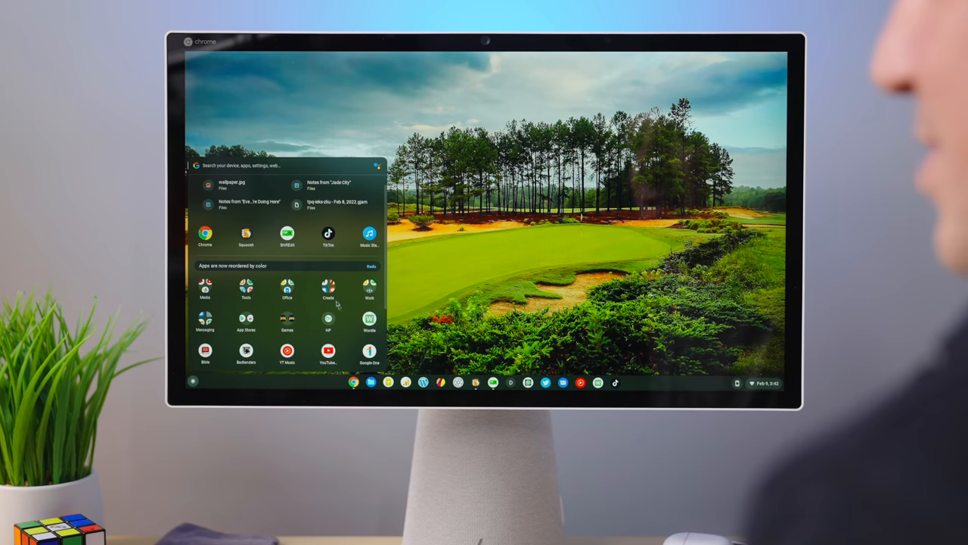
# - Reorder the launcher apps alphabetically by name
pyautogui.click(327, 287)
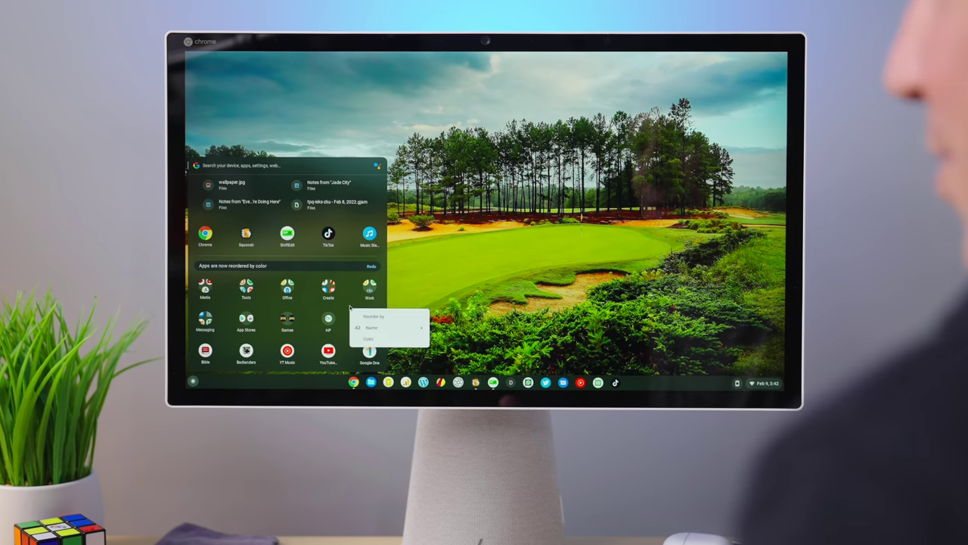
pyautogui.click(371, 328)
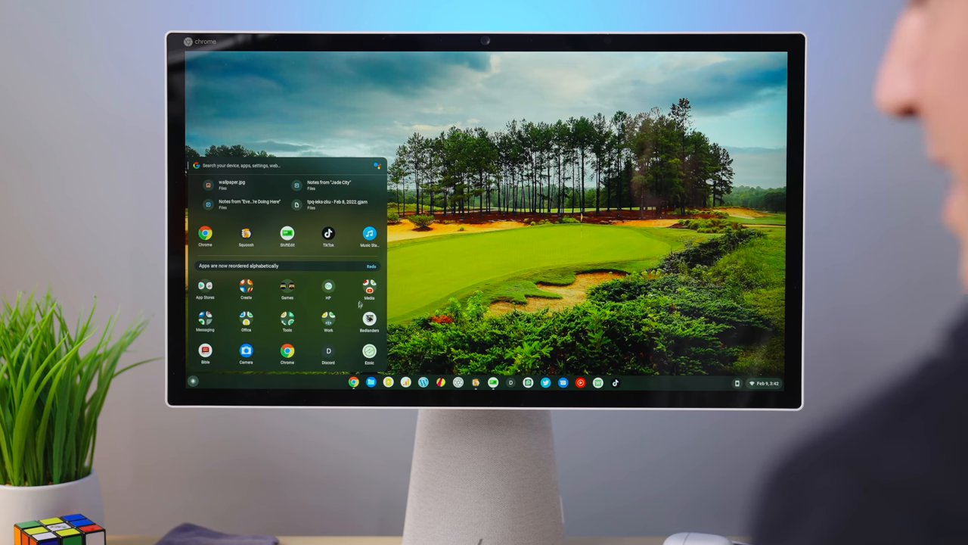
pyautogui.scroll(-3)
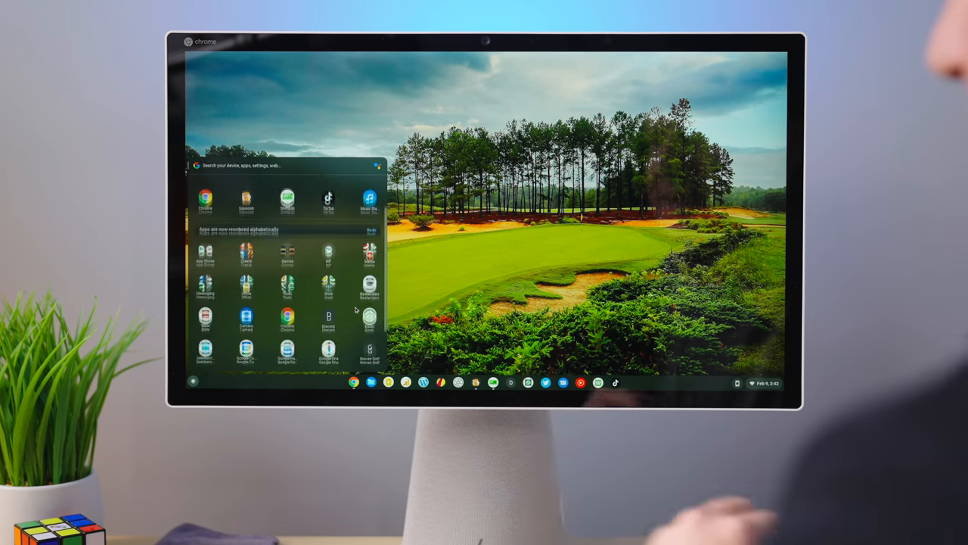
pyautogui.scroll(3)
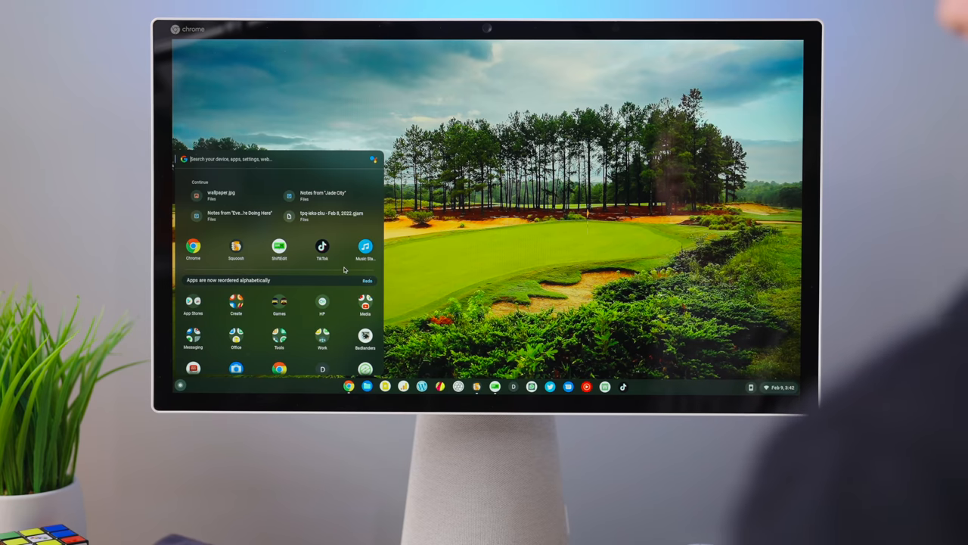
pyautogui.moveTo(440, 253)
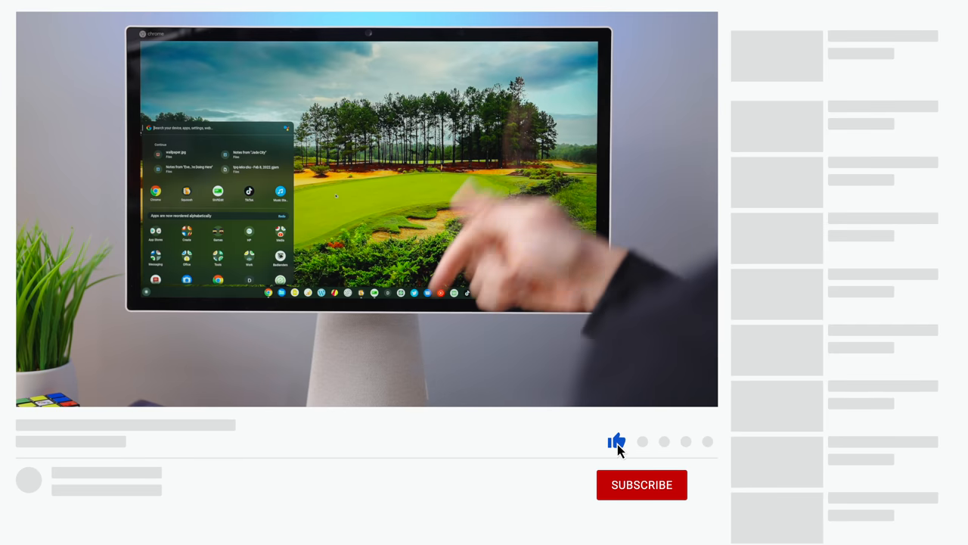
pyautogui.click(642, 484)
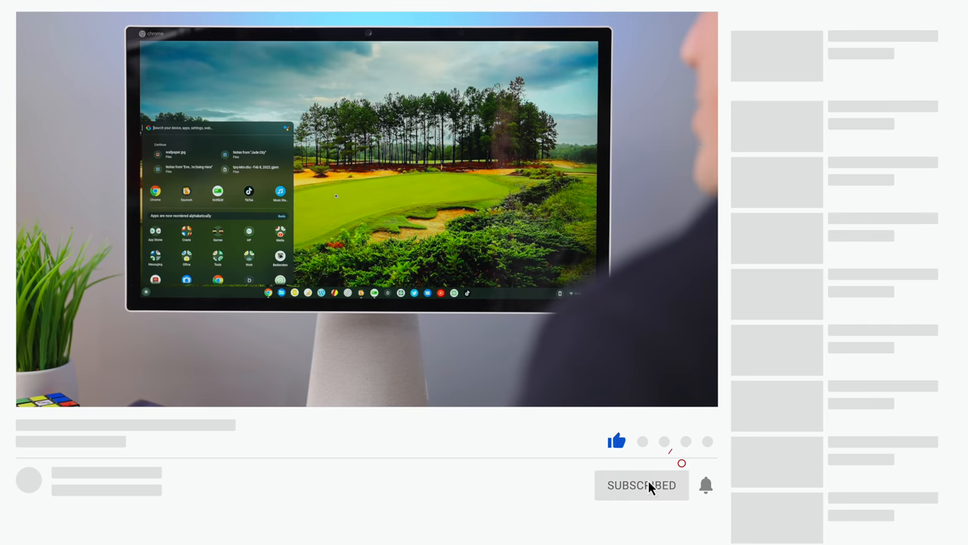